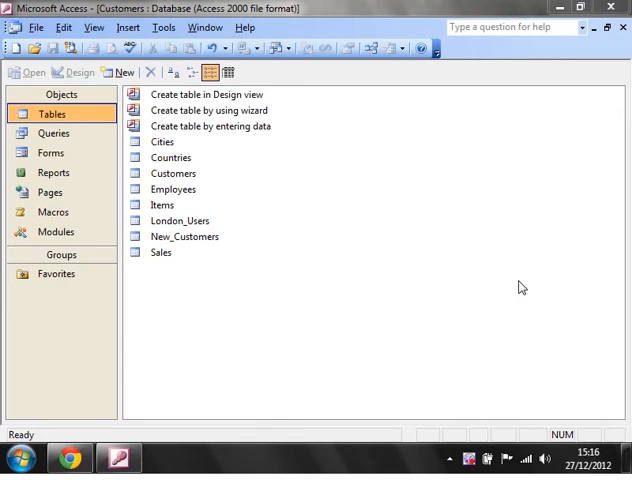
Browse the database objects and pick out the London_Users table.
left_click(172, 172)
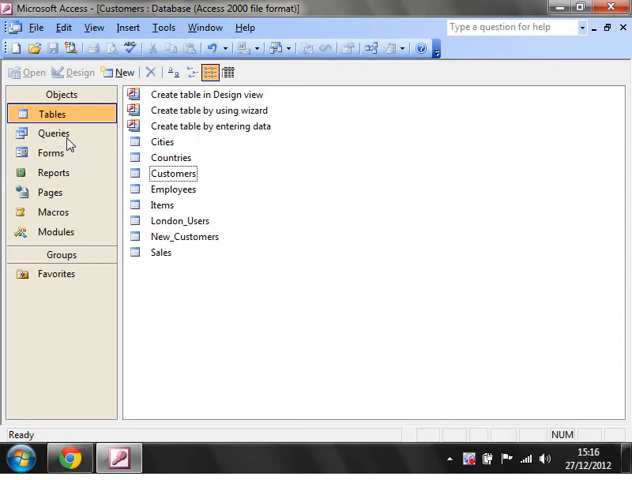
left_click(52, 112)
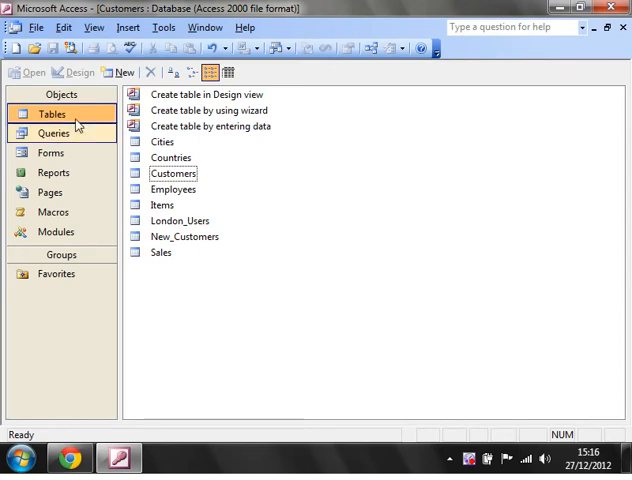
double_click(180, 220)
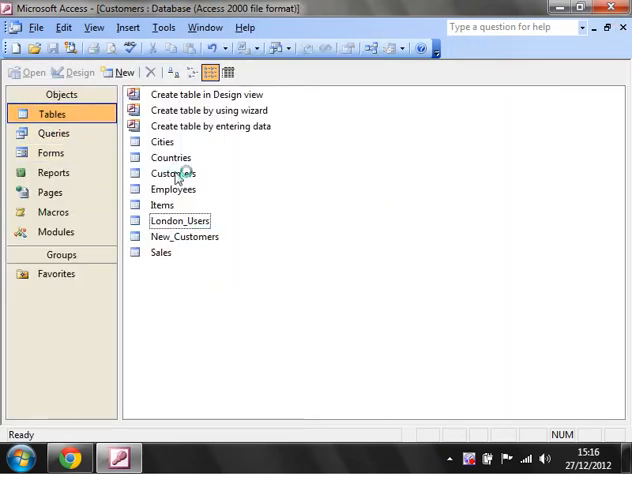
double_click(170, 172)
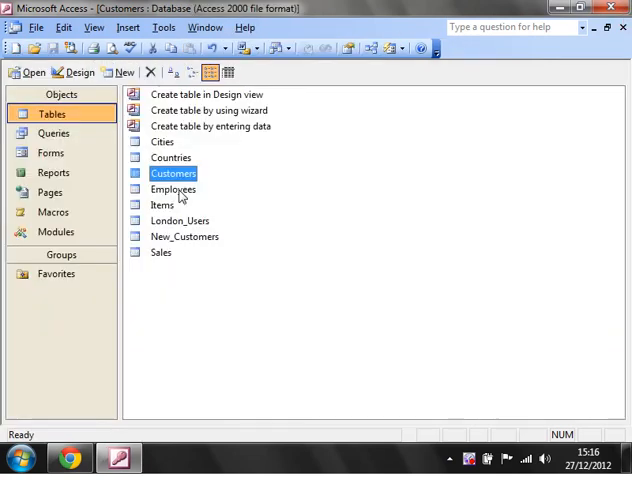
double_click(180, 220)
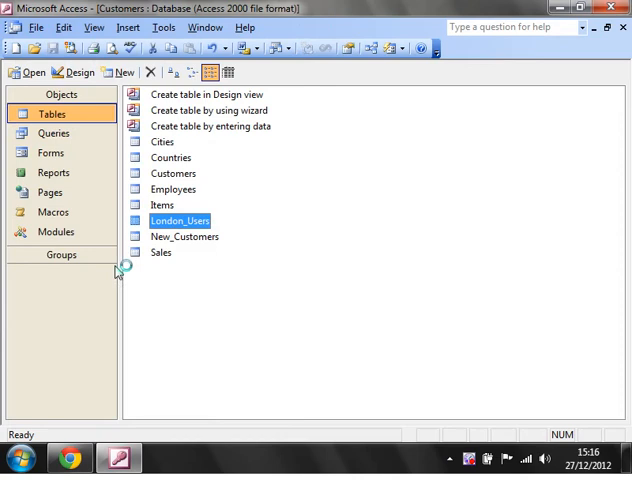
Start a new query in Design View with Customers and London_Users added, joined on Customer_ID.
left_click(54, 132)
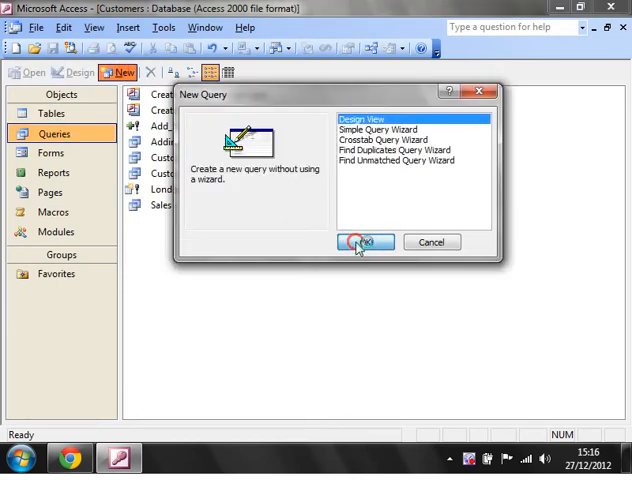
left_click(364, 242)
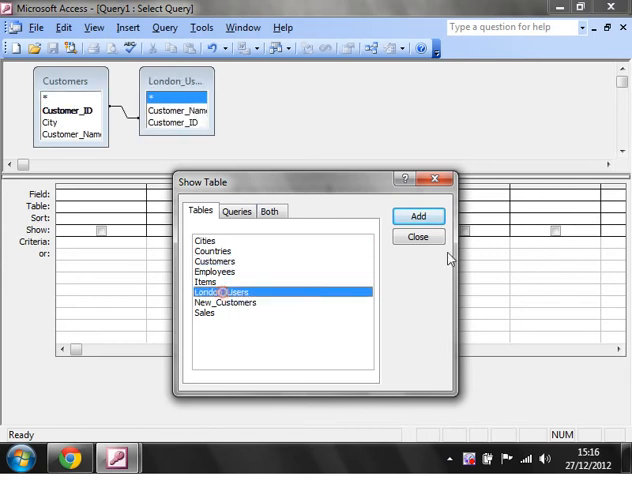
left_click(416, 236)
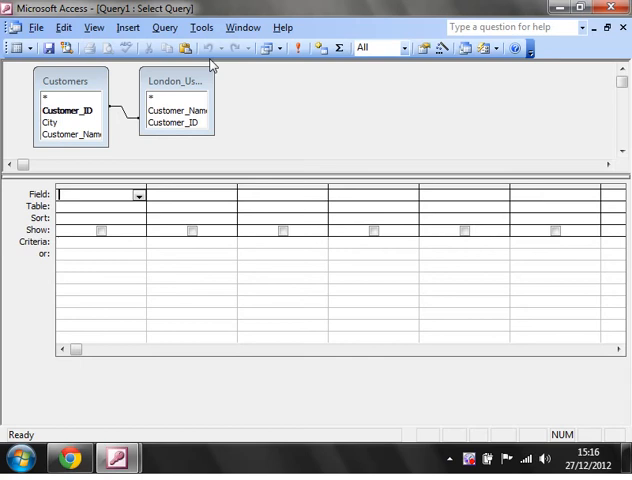
left_click(164, 28)
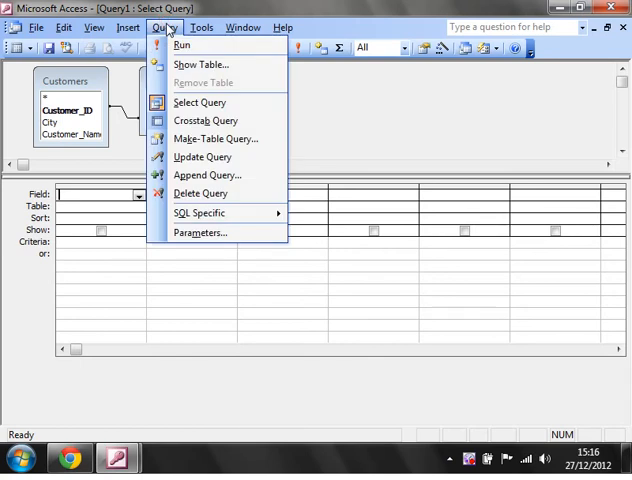
Make it a Delete Query with London_Users.* as From and Customers.City as Where.
left_click(200, 192)
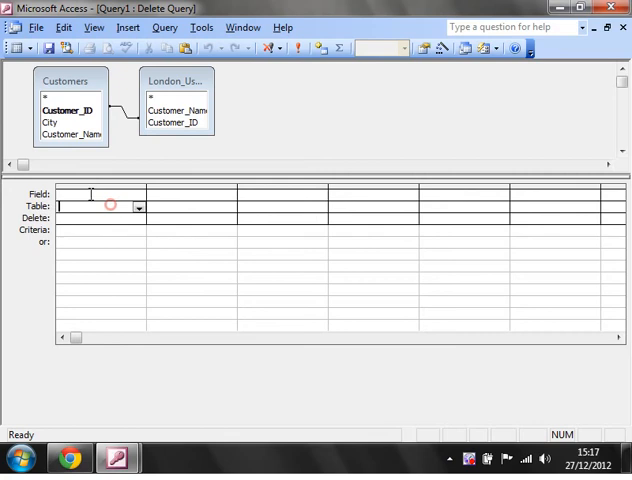
left_click(100, 194)
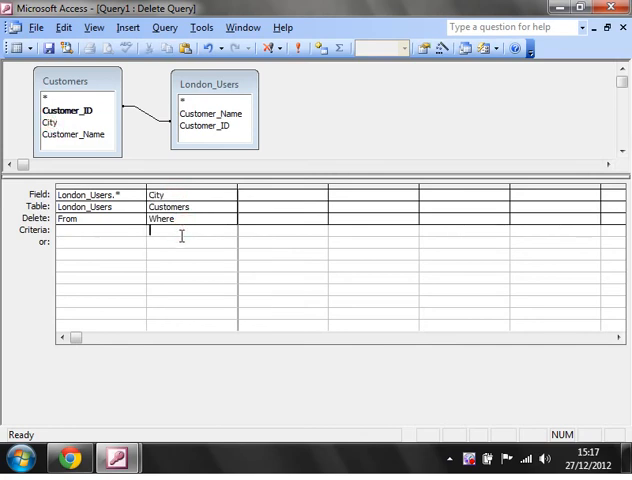
Set the City criterion to <>"London" and run the delete query.
type("<>\"Lo")
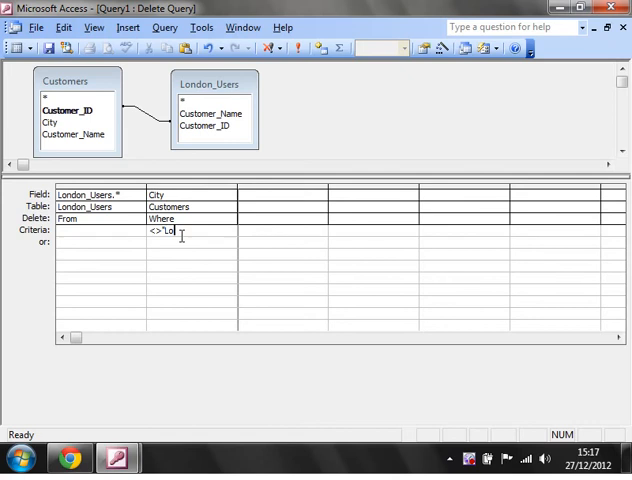
type("ndon\"")
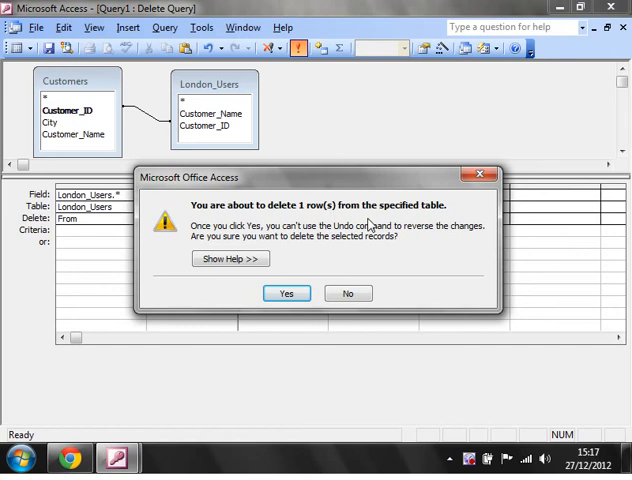
Confirm deleting the non-London row and check London_Users now holds four records.
left_click(288, 292)
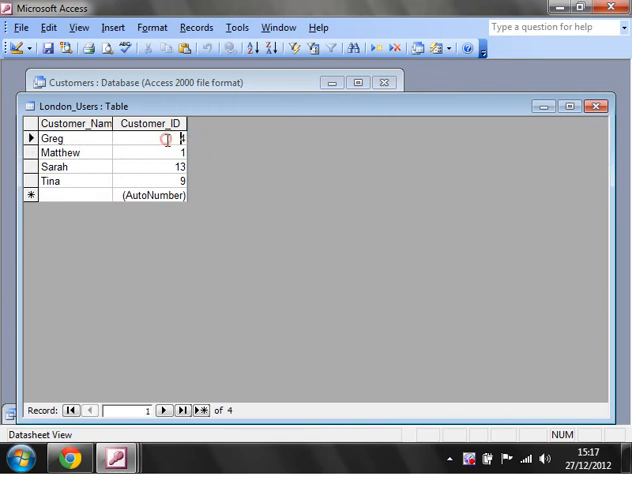
left_click(596, 106)
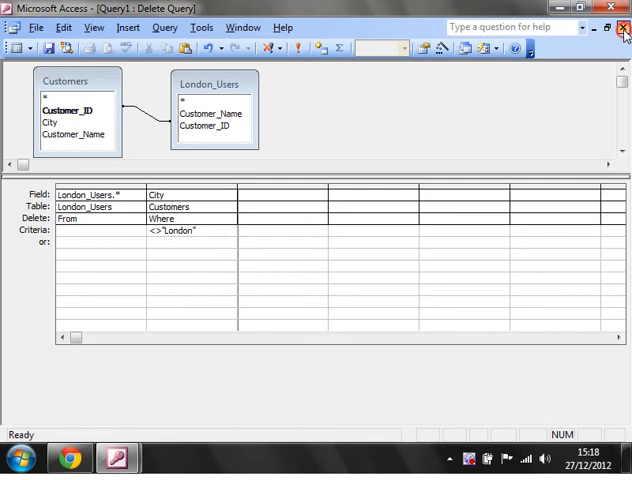
Save the delete query as Delete_Non_London.
left_click(610, 8)
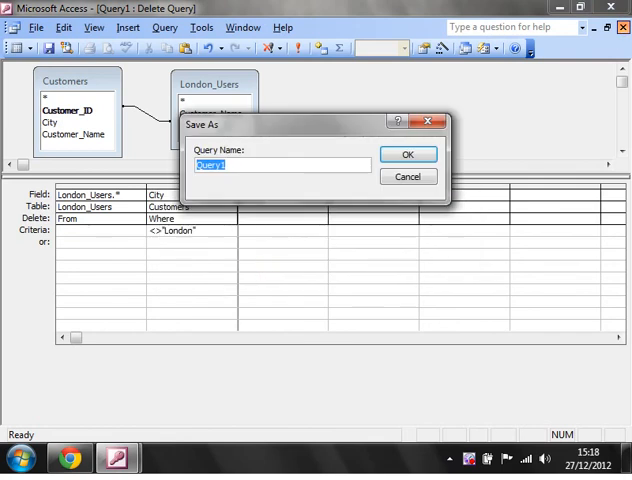
type("Delete_")
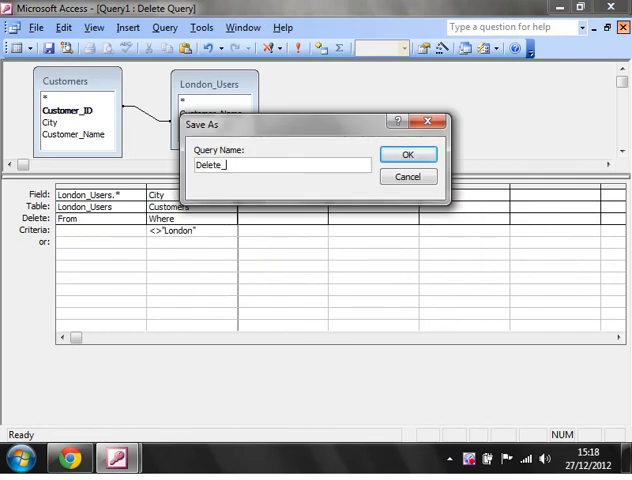
type("Non_L")
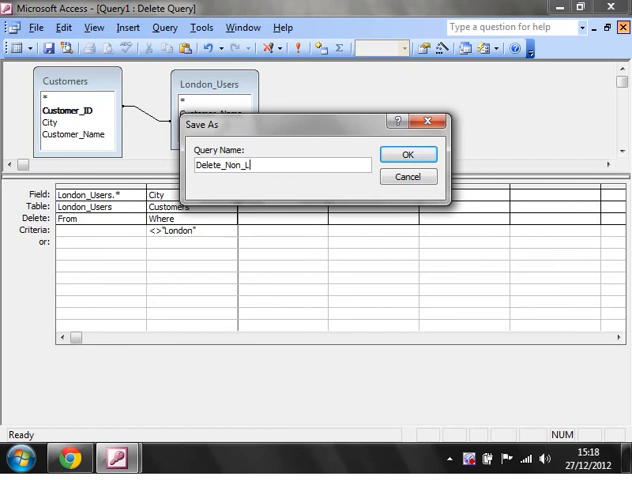
type("ondon")
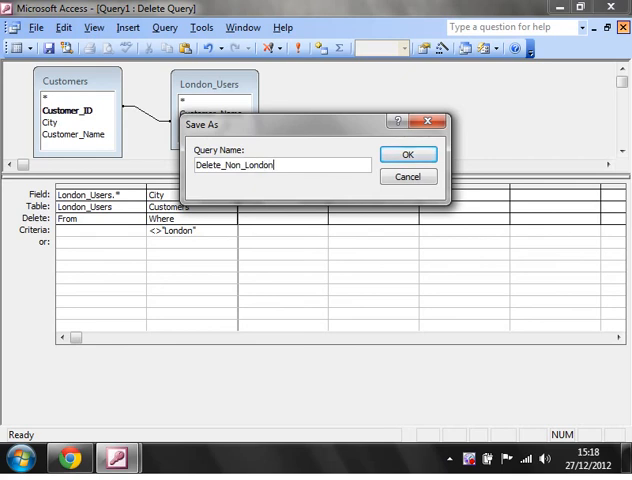
left_click(408, 154)
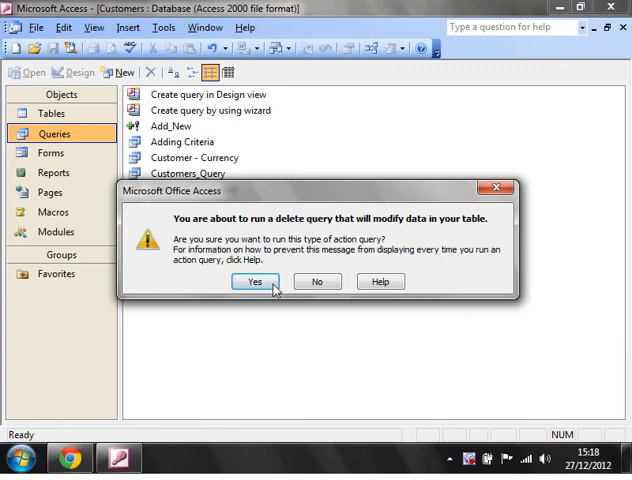
Dismiss the data-modification warning, leaving Delete_Non_London in the Queries list.
left_click(254, 280)
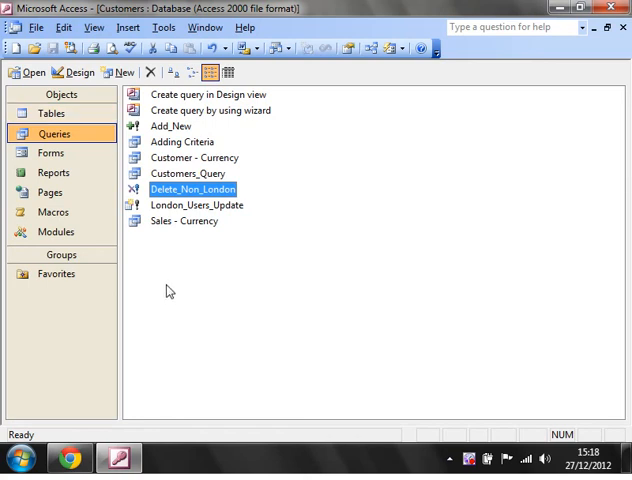
mouse_move(556, 76)
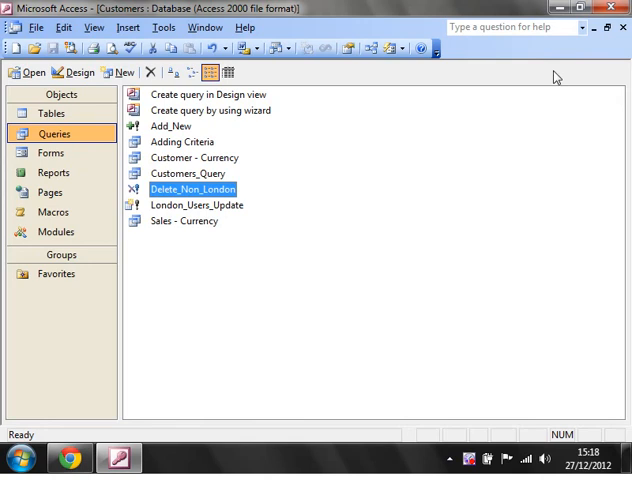
mouse_move(568, 90)
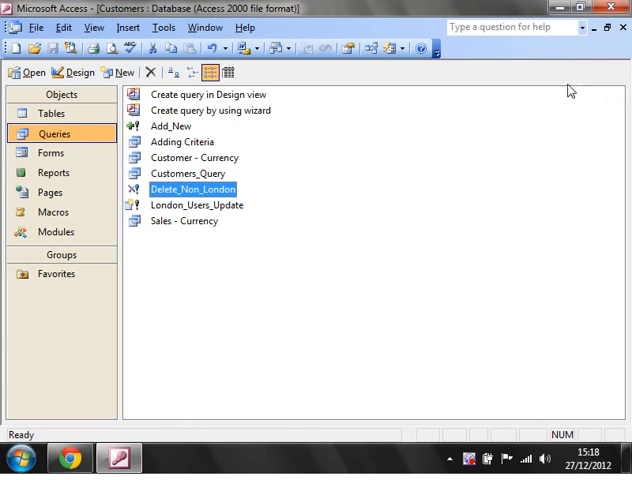